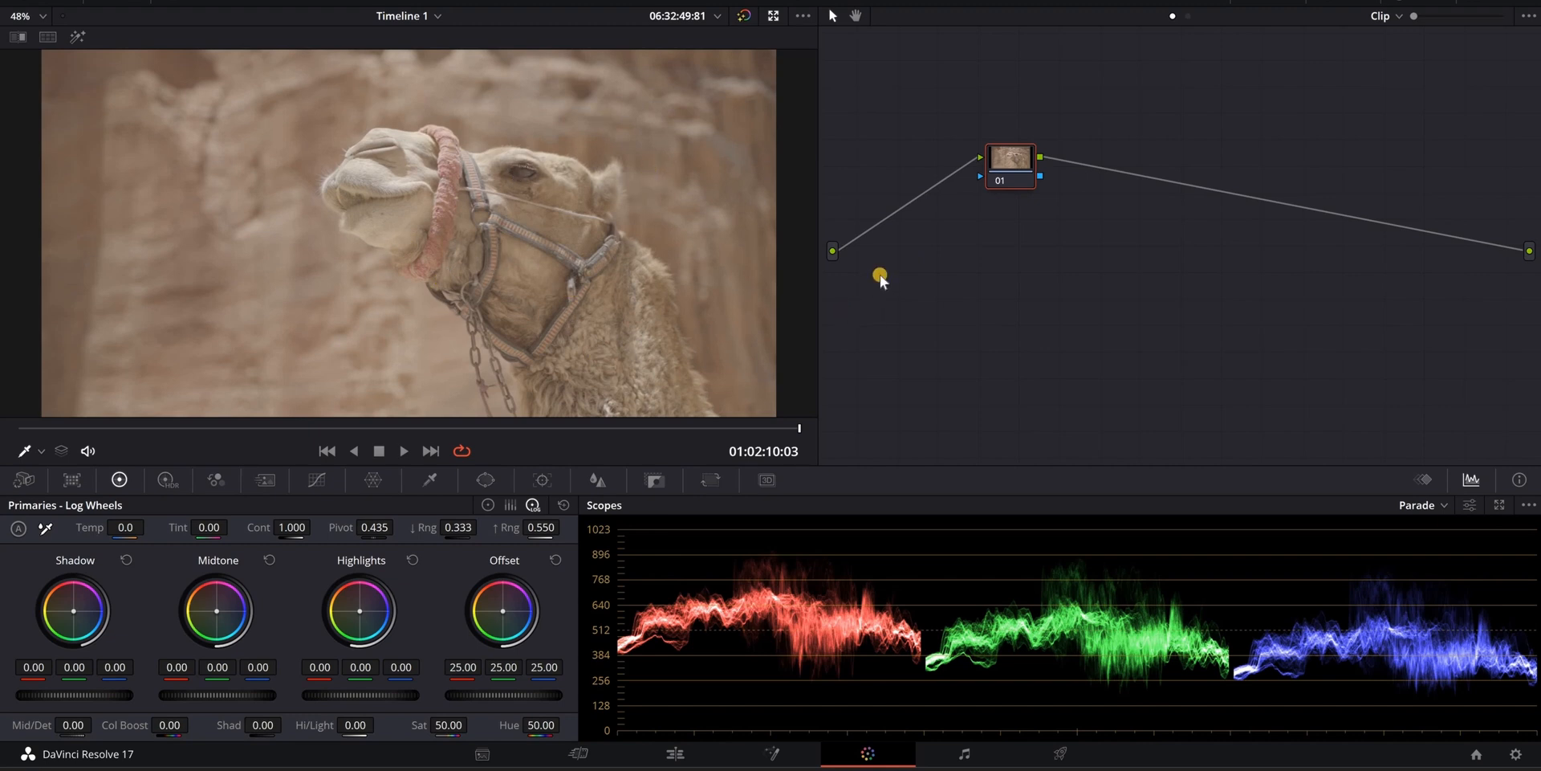
mouse_move(1040, 233)
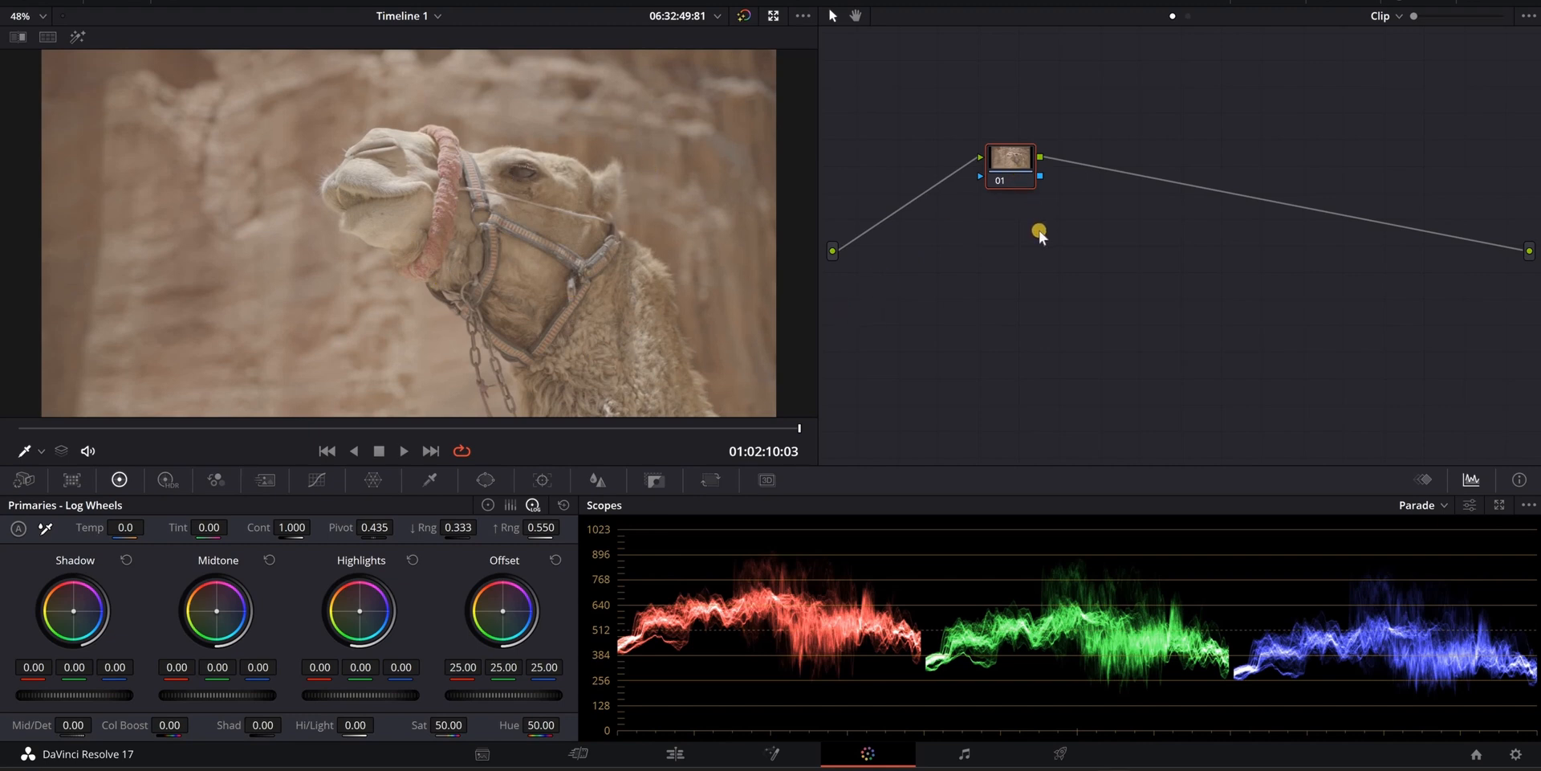